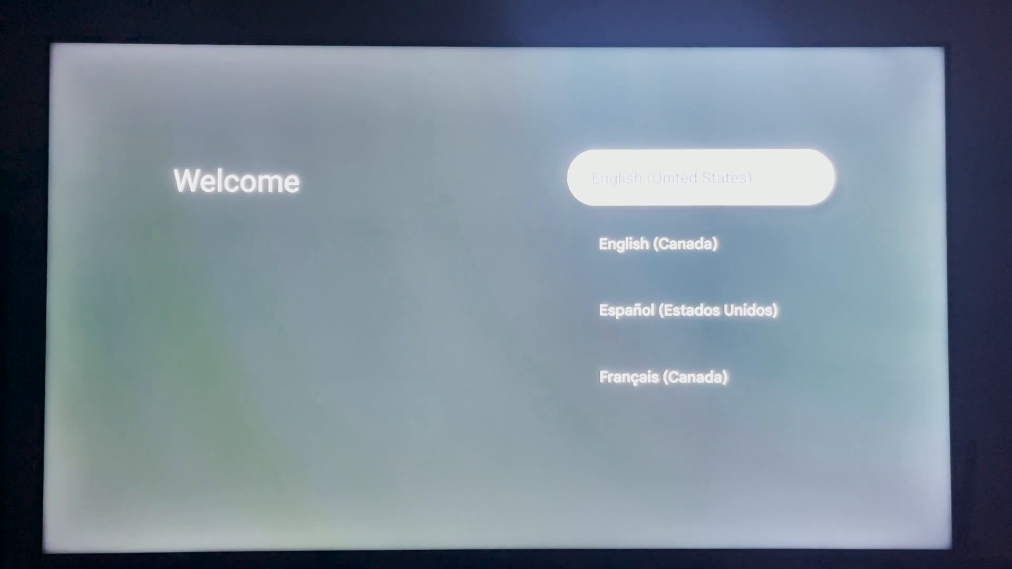
Select English (United States) as the setup language
click(698, 177)
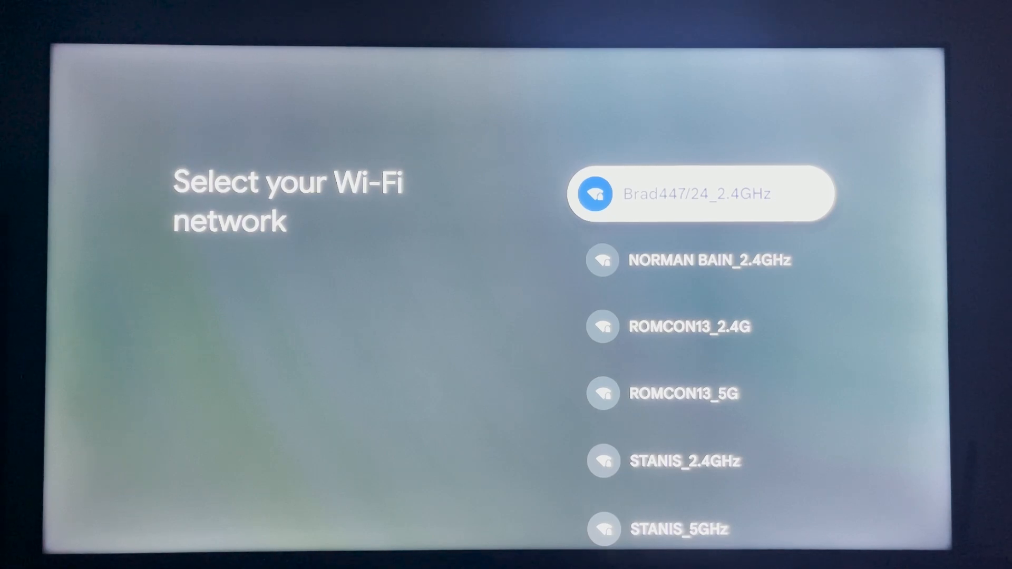
Connect to the first Wi-Fi network in the list
click(669, 327)
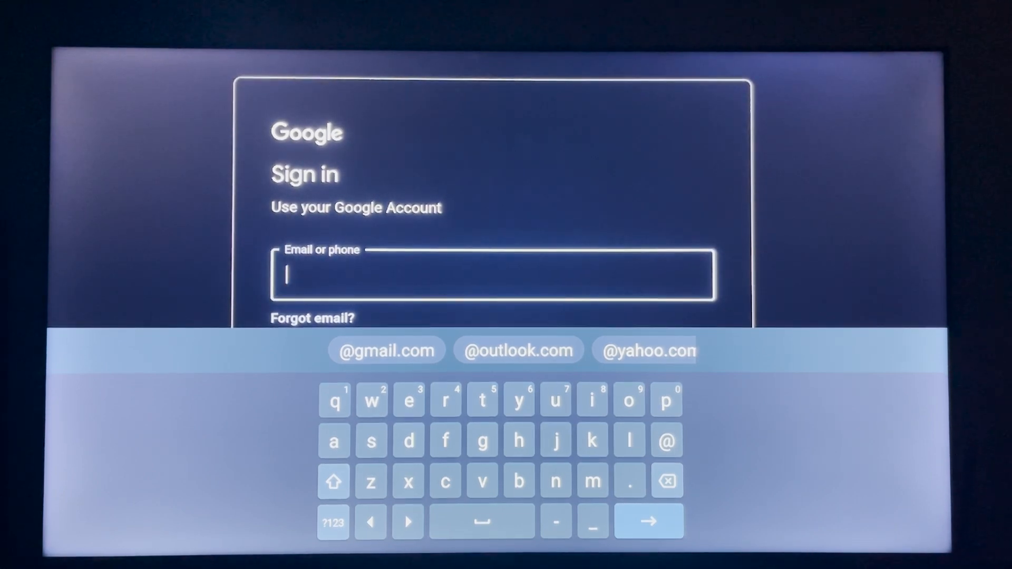
Type the account email on the on-screen keyboard, fixing the extra letter, and submit it
click(445, 400)
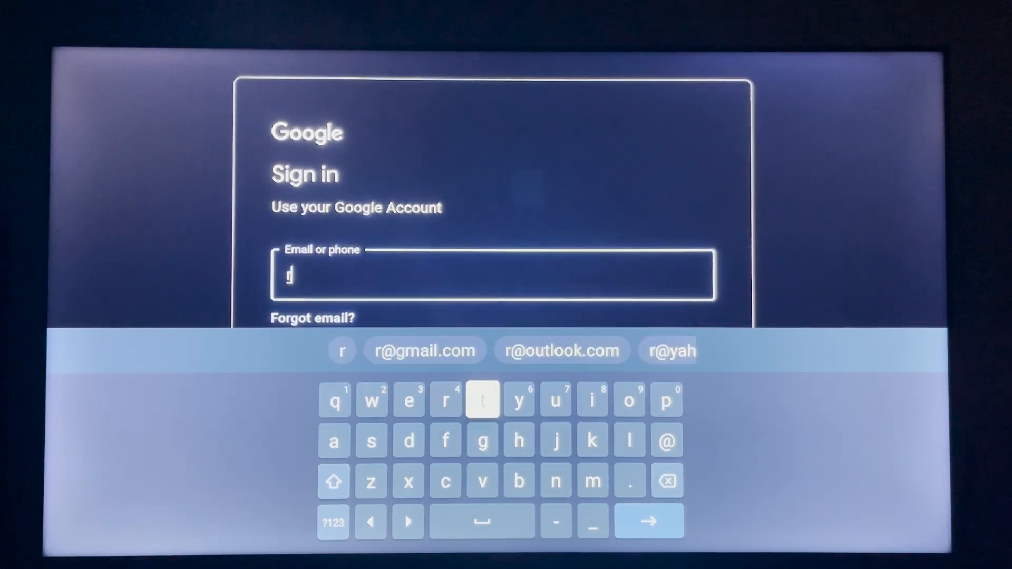
click(591, 400)
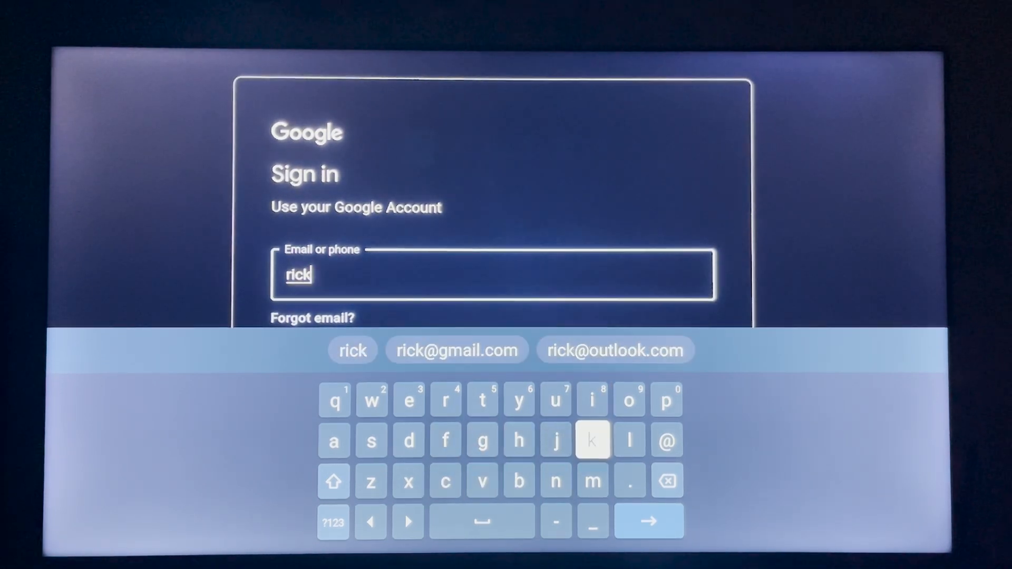
text(oo)
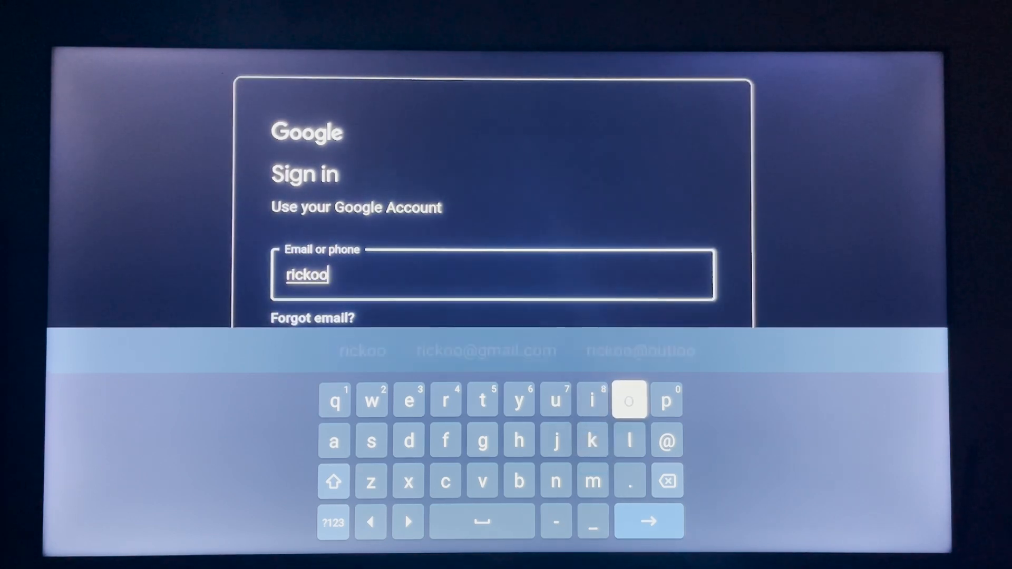
click(667, 482)
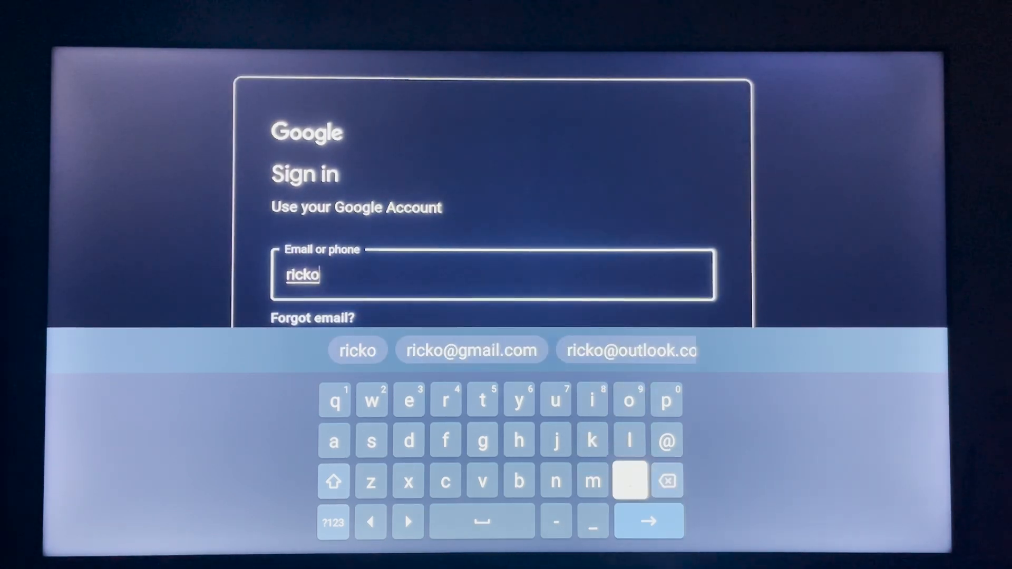
text(nn)
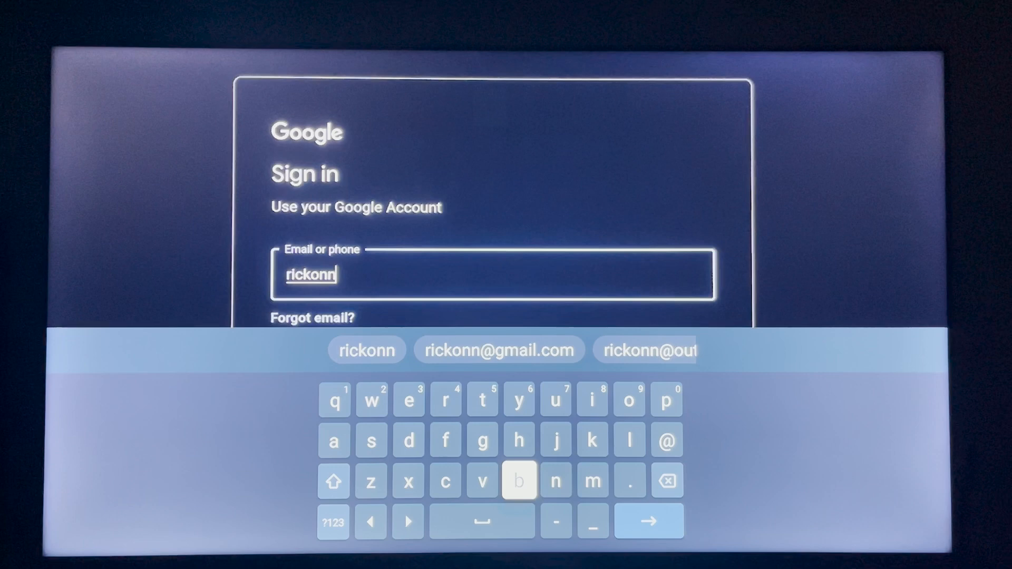
click(519, 481)
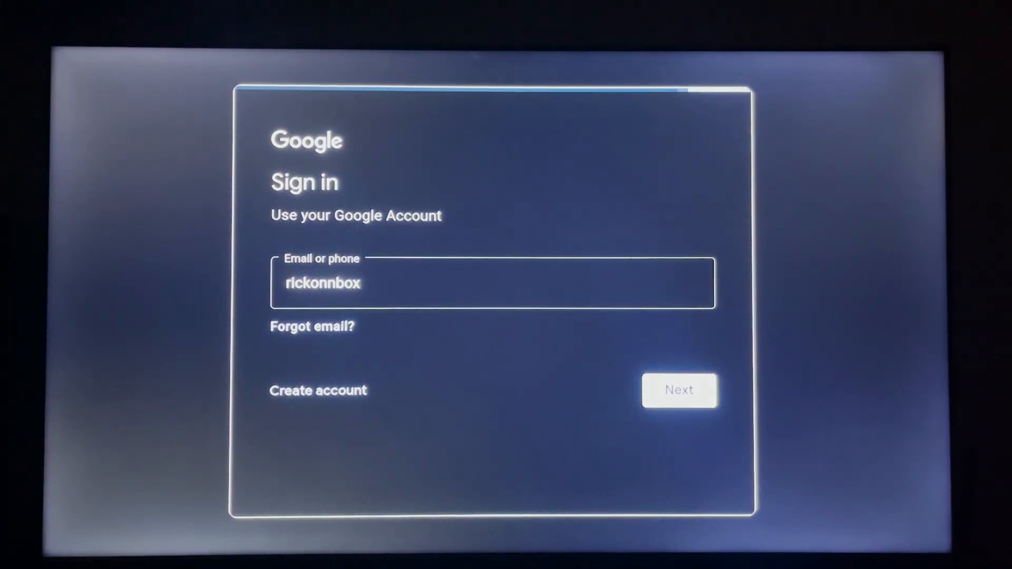
click(679, 390)
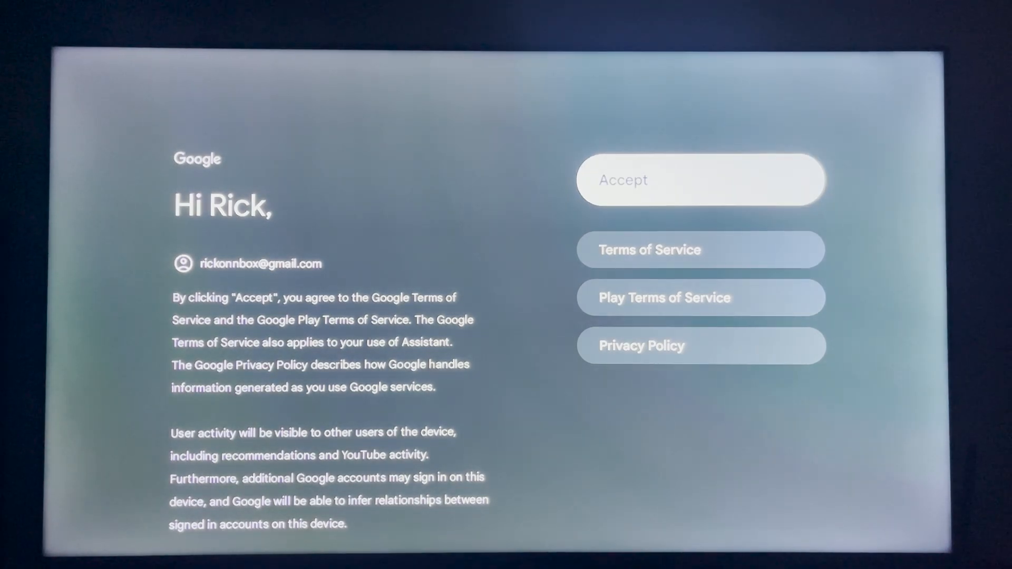
Accept the Google terms of service
click(699, 181)
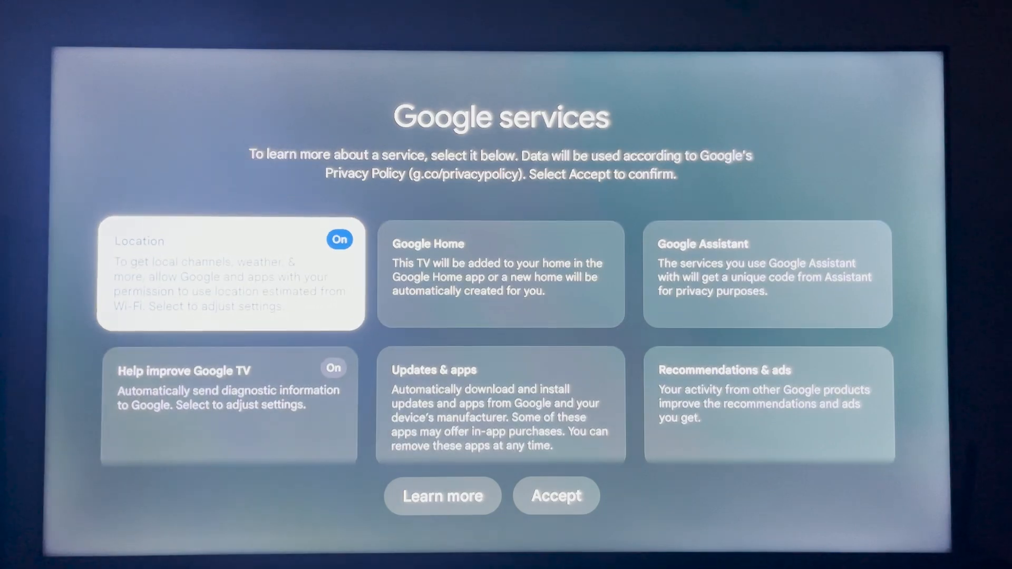
Switch off usage and diagnostics sharing in the service details, then accept Google services
click(229, 274)
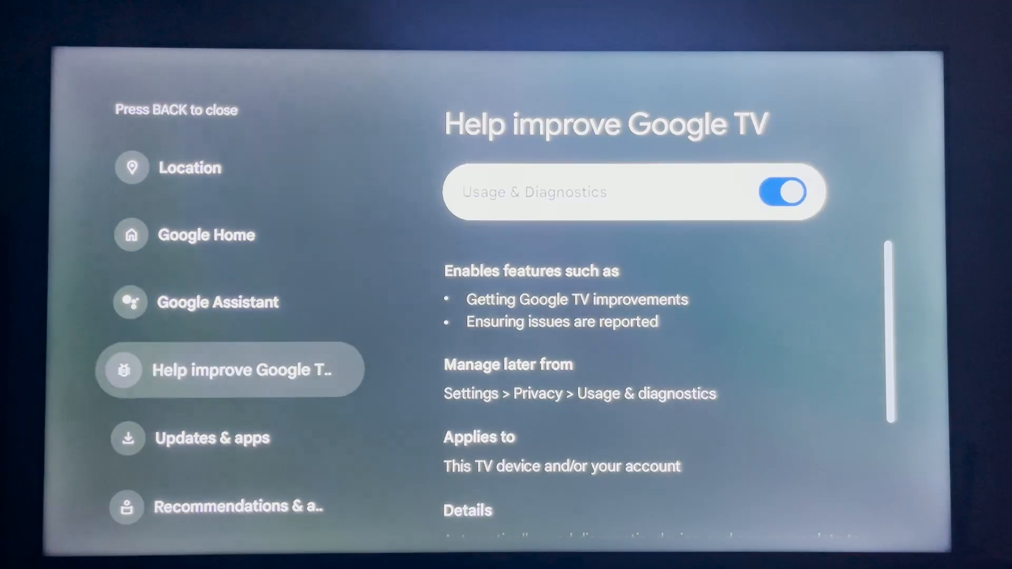
click(781, 193)
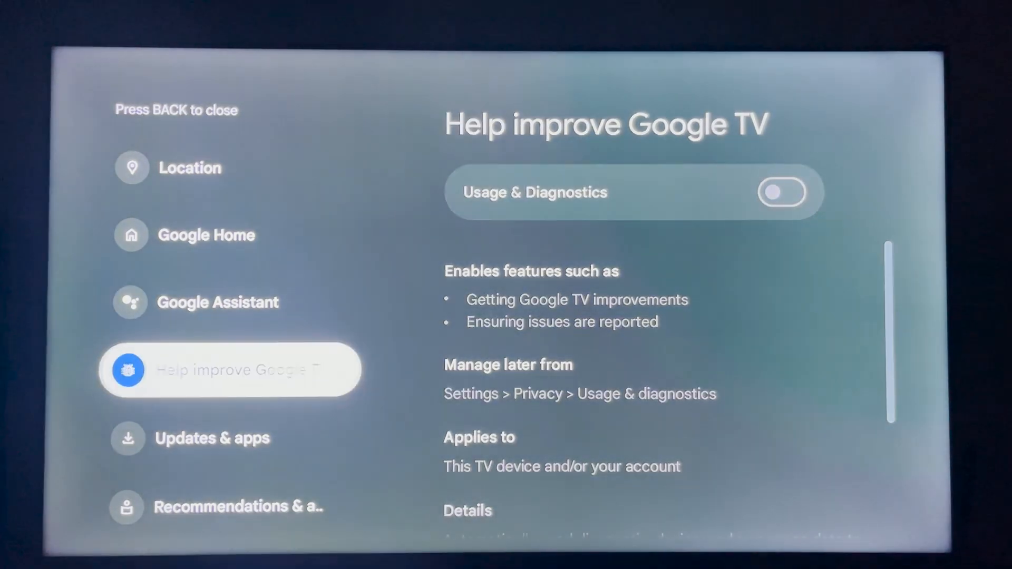
scroll(down, 3)
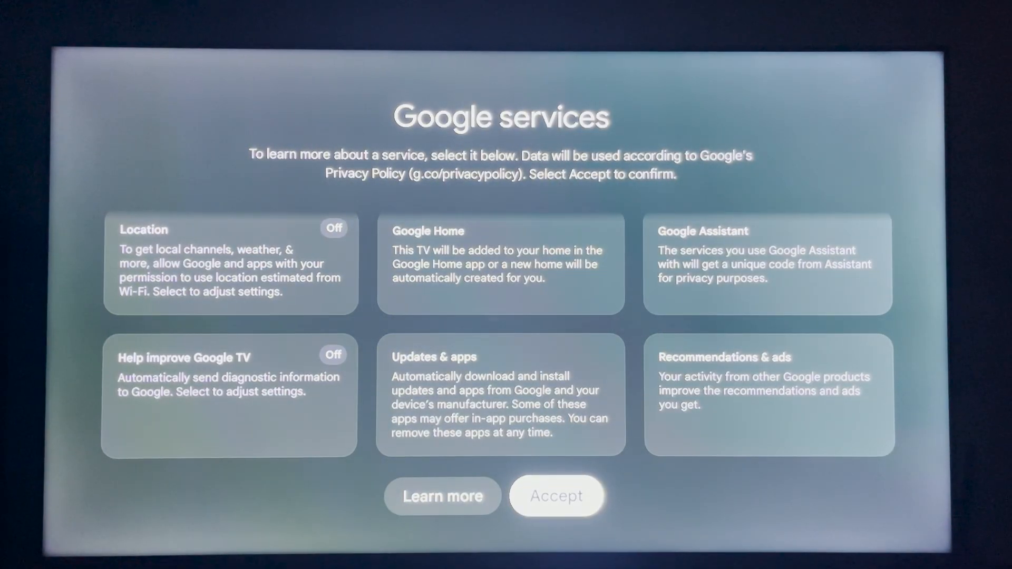
click(556, 496)
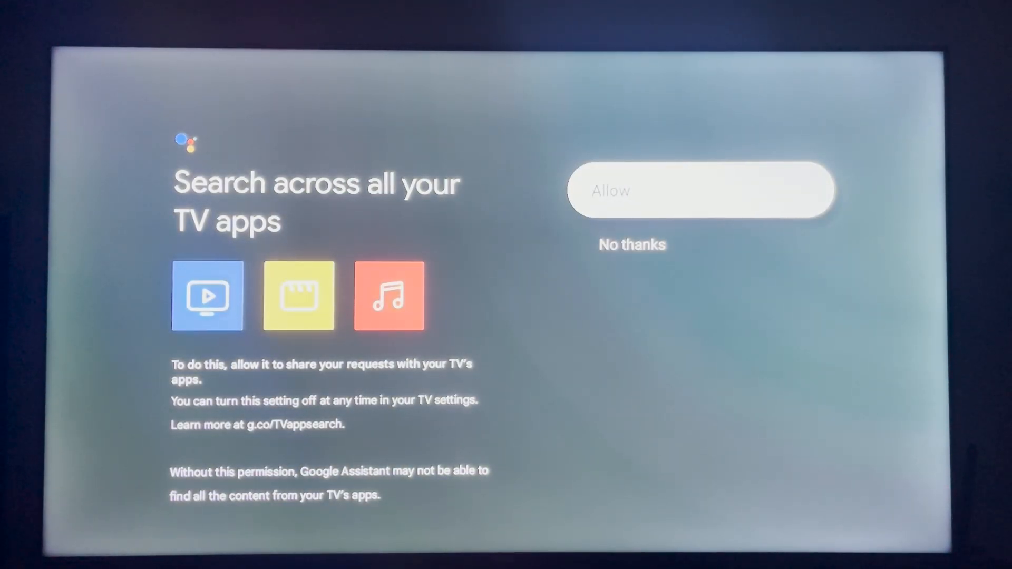
Answer the Search across all your TV apps permission prompt
click(699, 190)
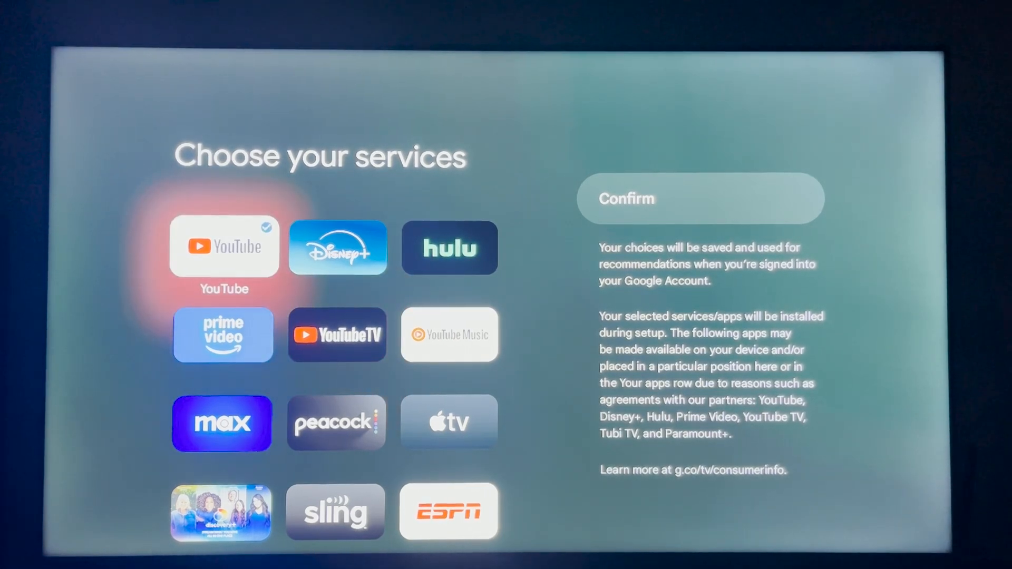
Confirm the streaming services selection with YouTube checked
click(699, 197)
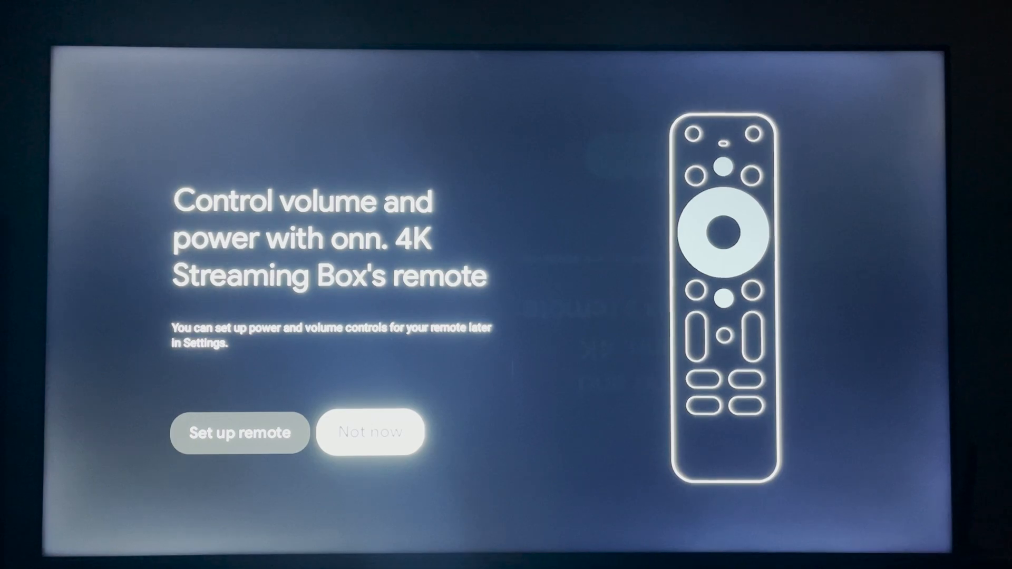
Choose Not now to skip remote power and volume control setup
click(370, 432)
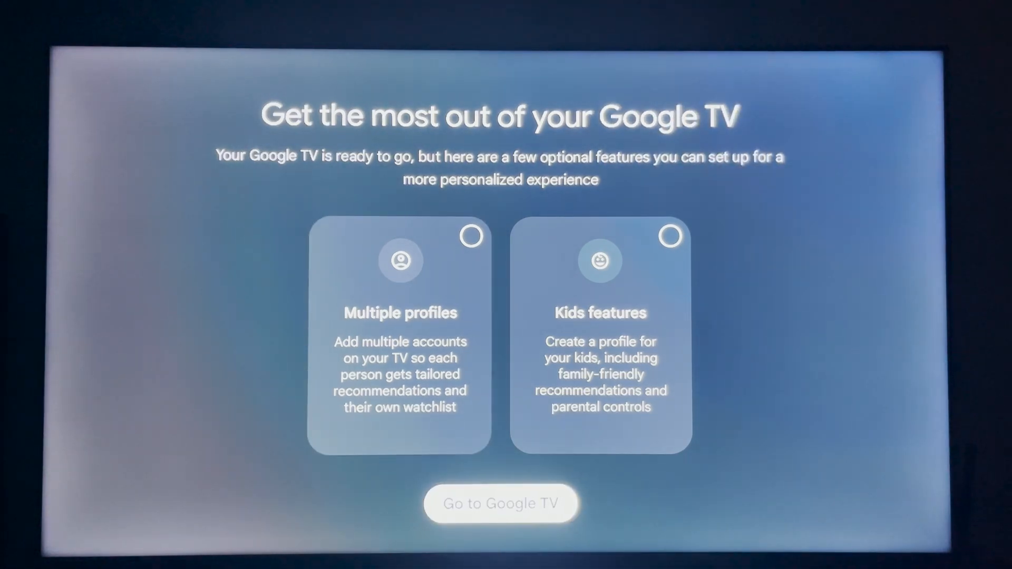
Go to Google TV home, open Search, and show the quick settings panel
click(500, 503)
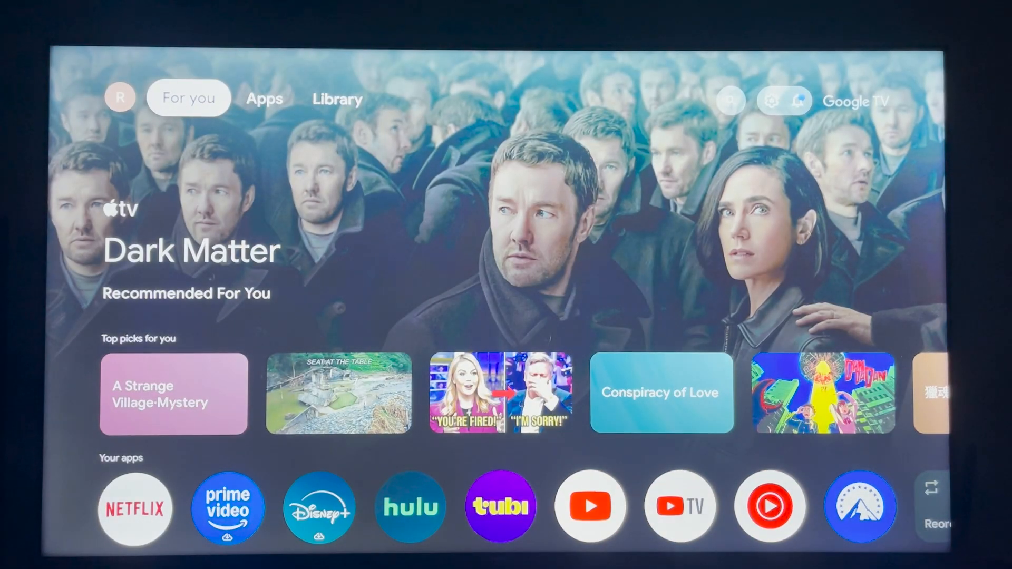
click(729, 100)
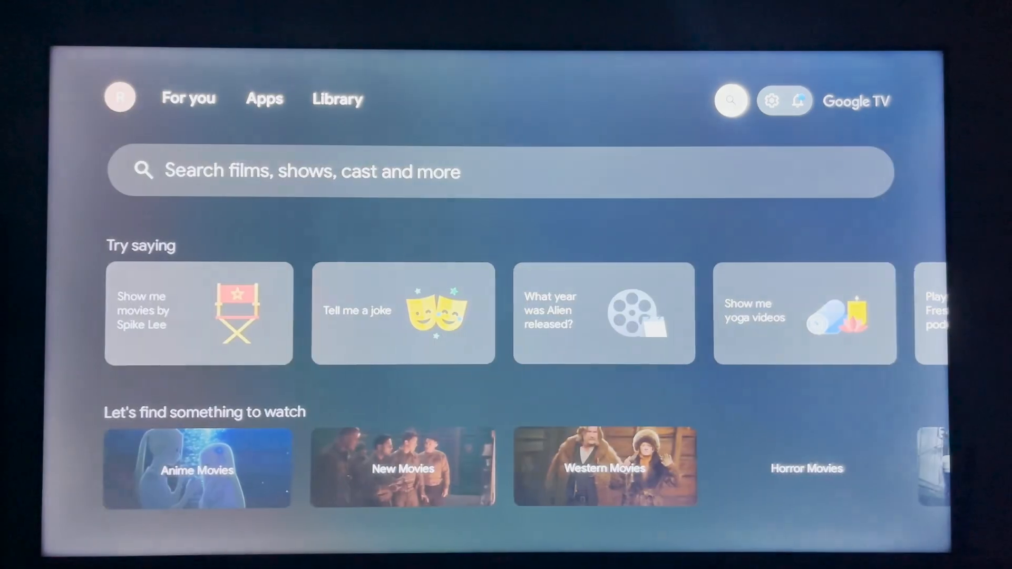
click(798, 100)
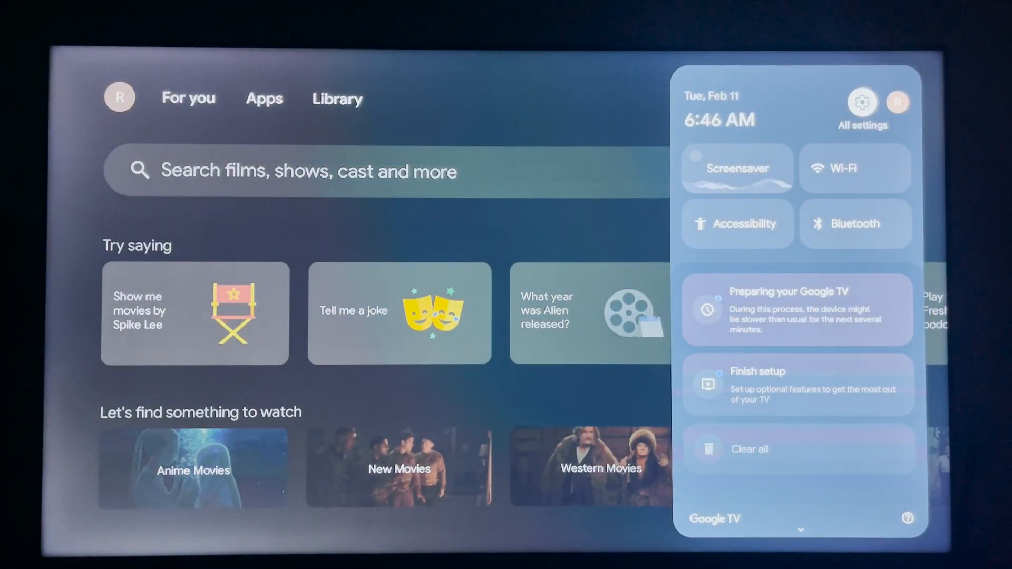
mouse_move(854, 224)
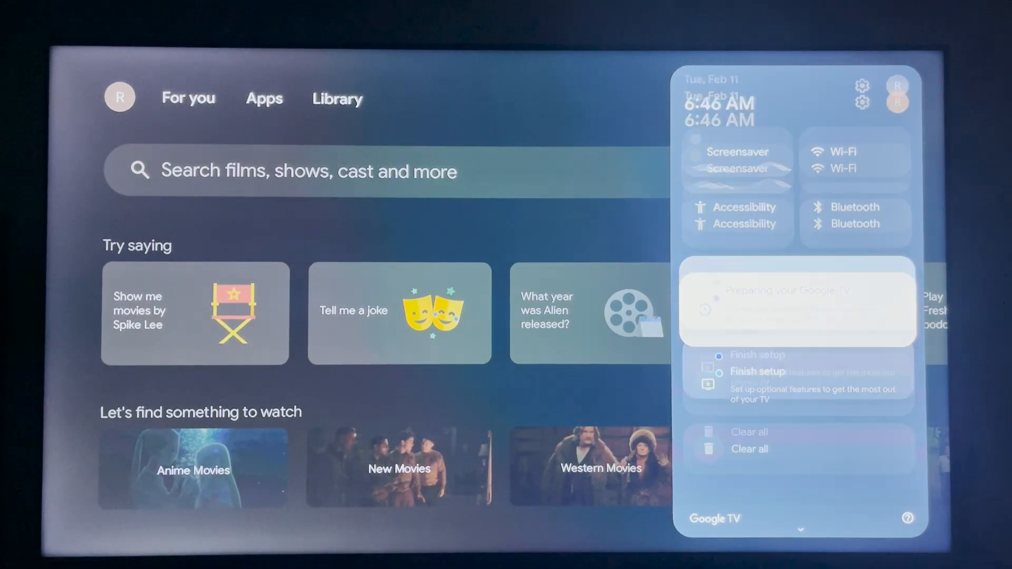
Dismiss the Extra features prompt with Done, then return to the search page
click(758, 371)
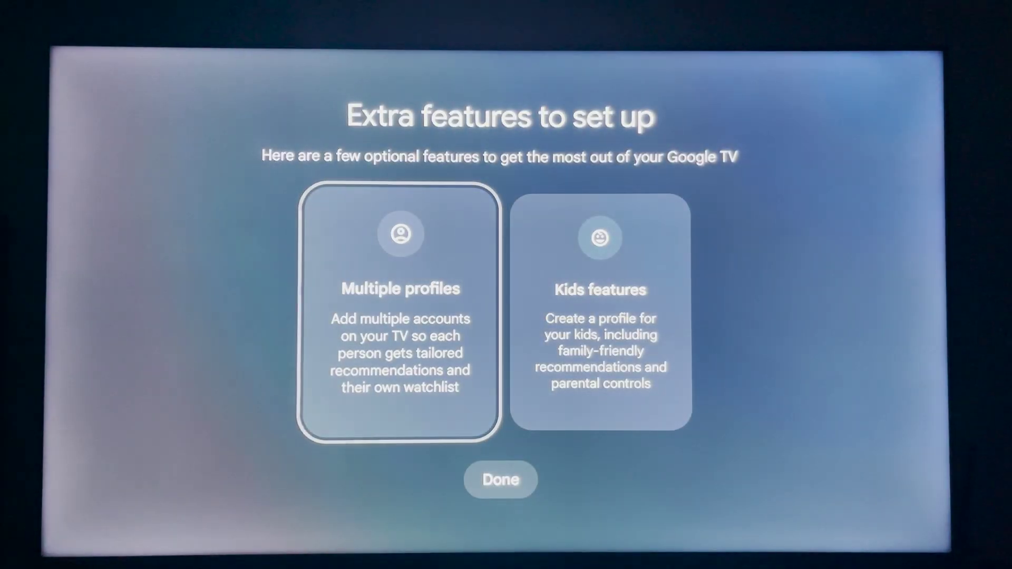
click(500, 479)
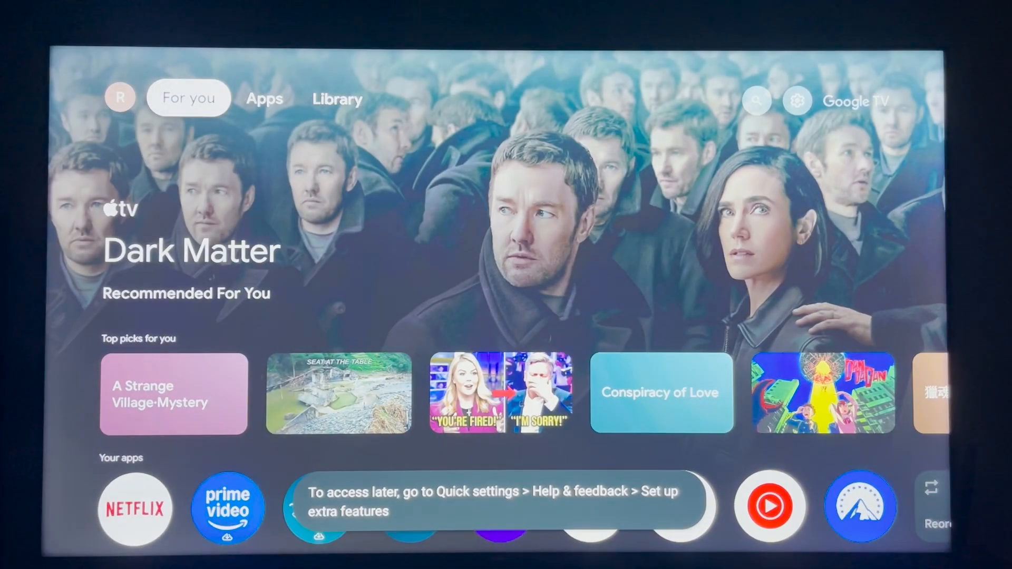
click(756, 100)
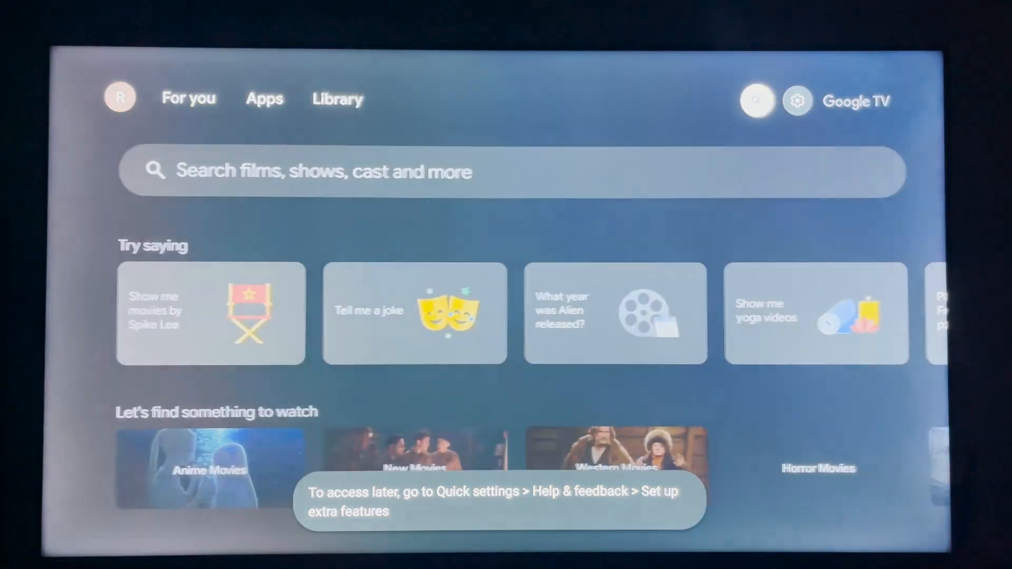
click(796, 100)
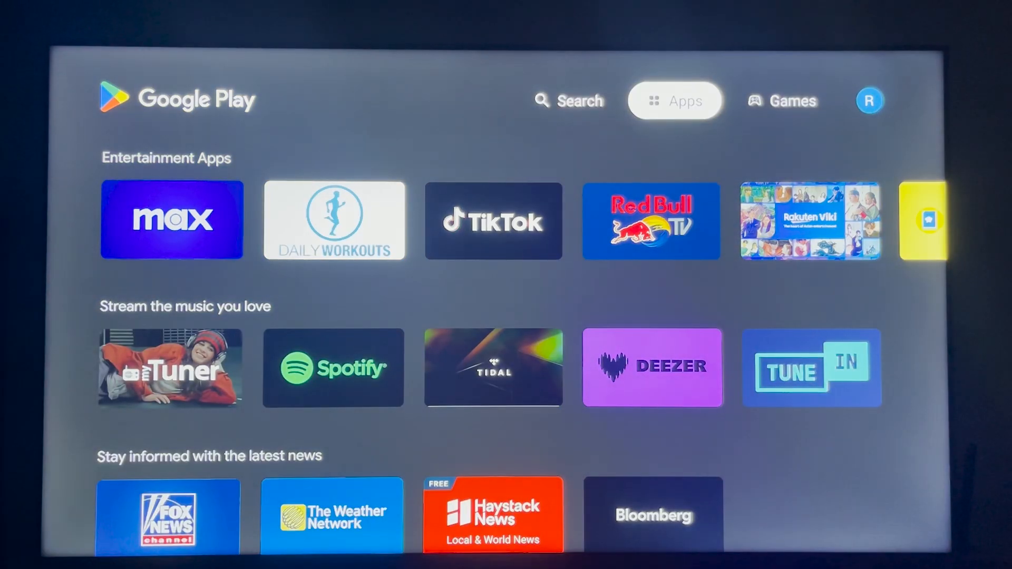
Search the Play Store for 'do' and open the Downloader by AFTVnews result
click(570, 100)
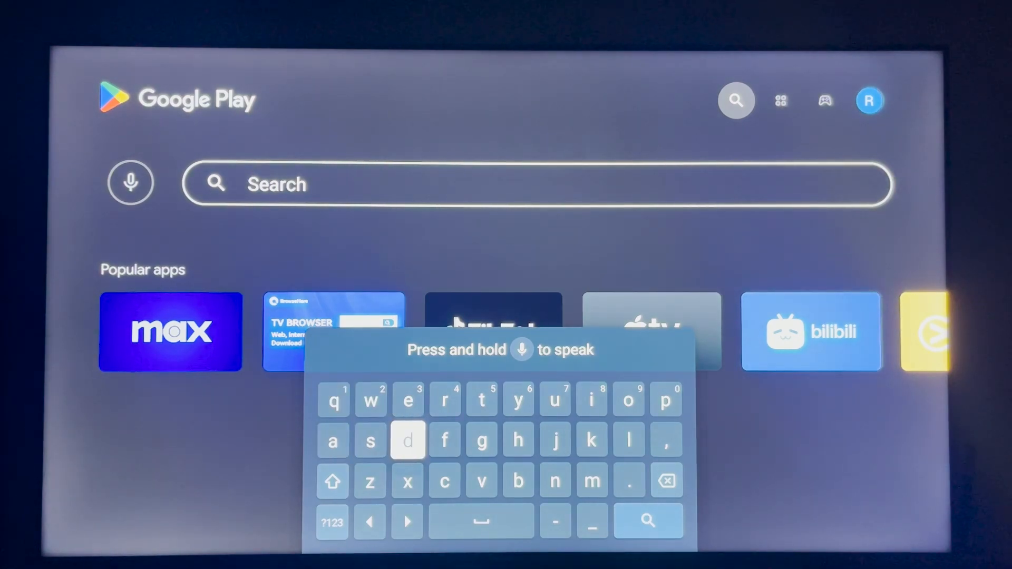
click(407, 441)
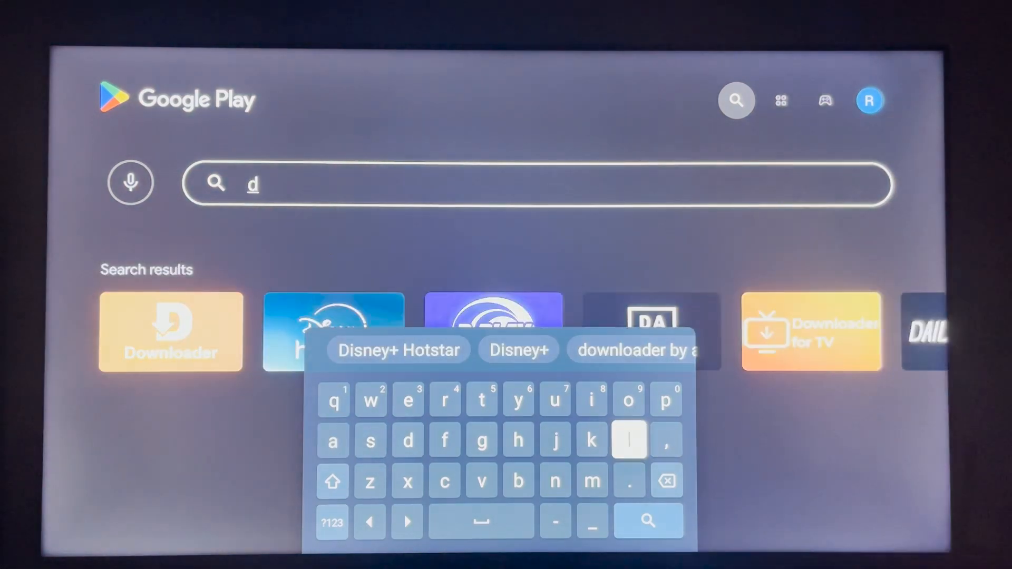
click(627, 400)
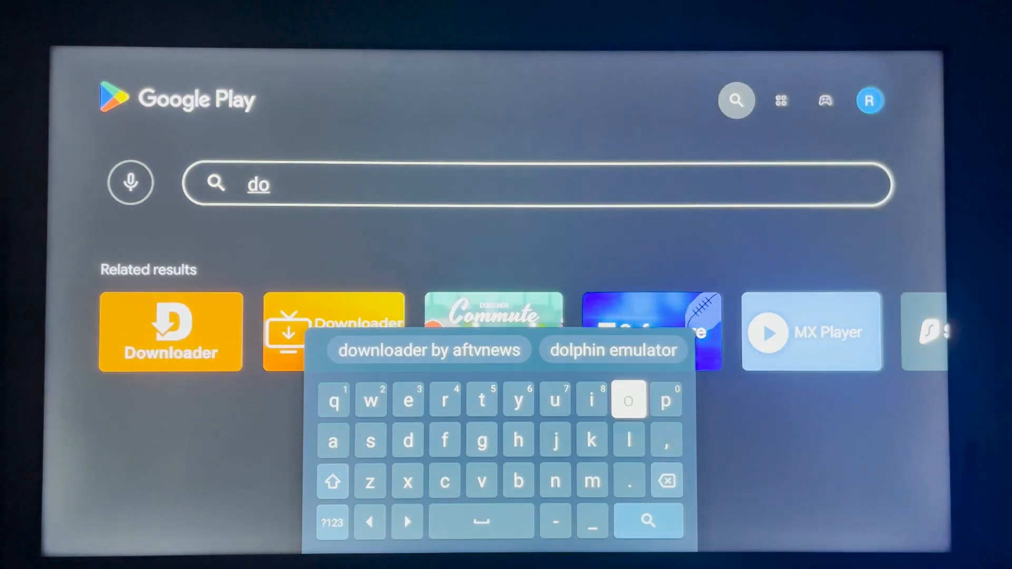
click(428, 350)
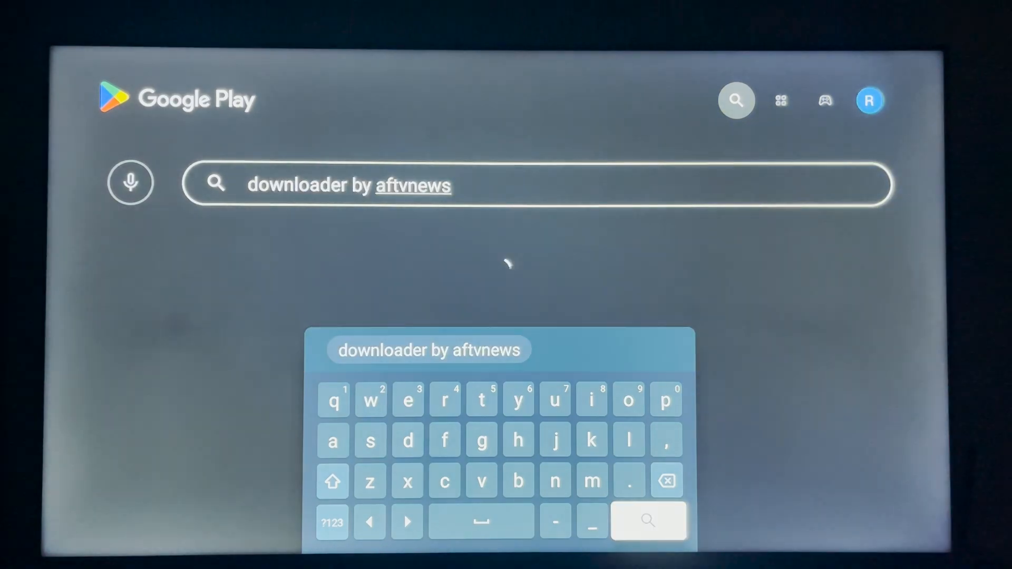
click(647, 522)
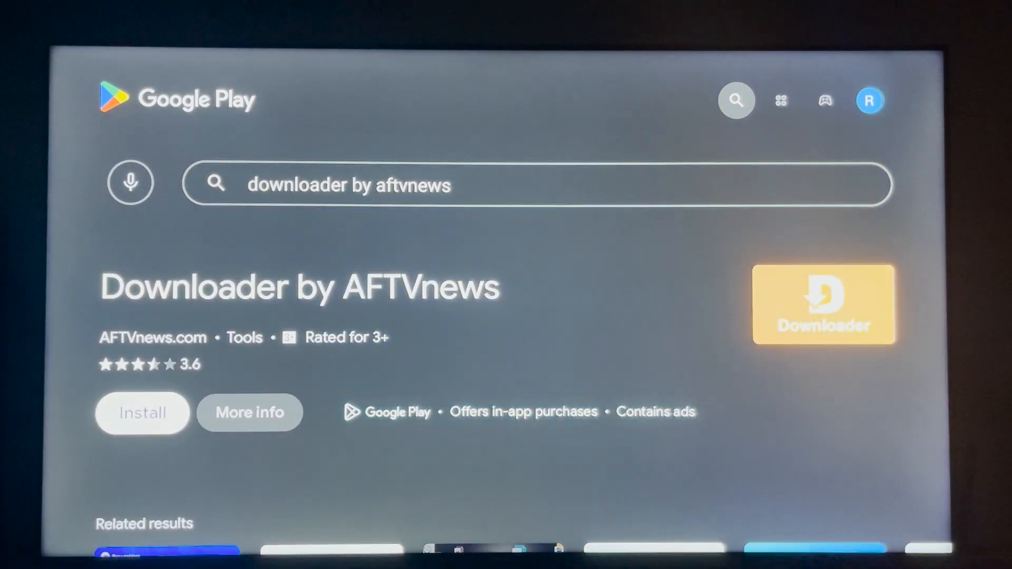
Install Downloader by AFTVnews from its Play Store page
click(142, 412)
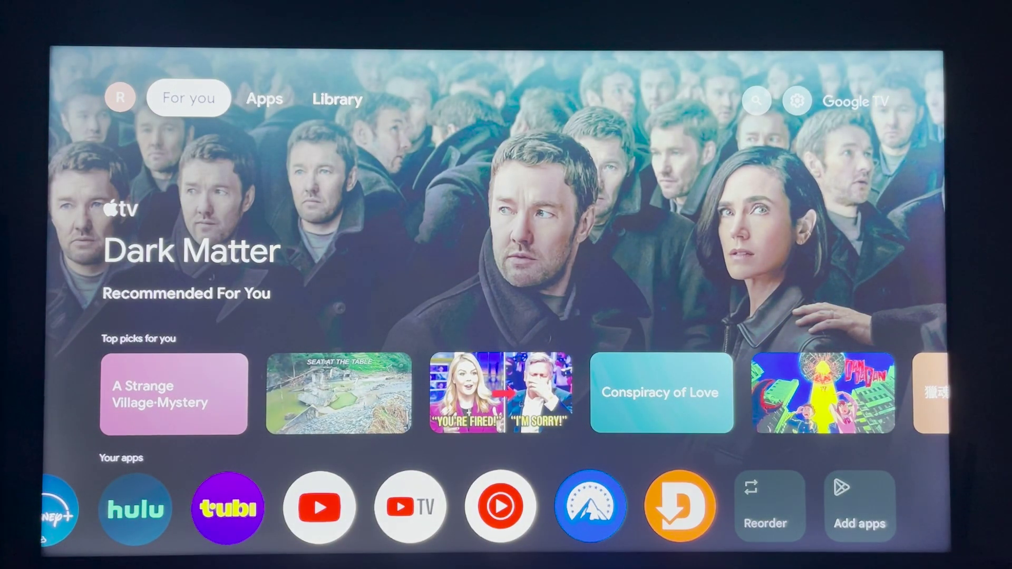
Reach Apps through the quick settings panel and All settings
click(264, 99)
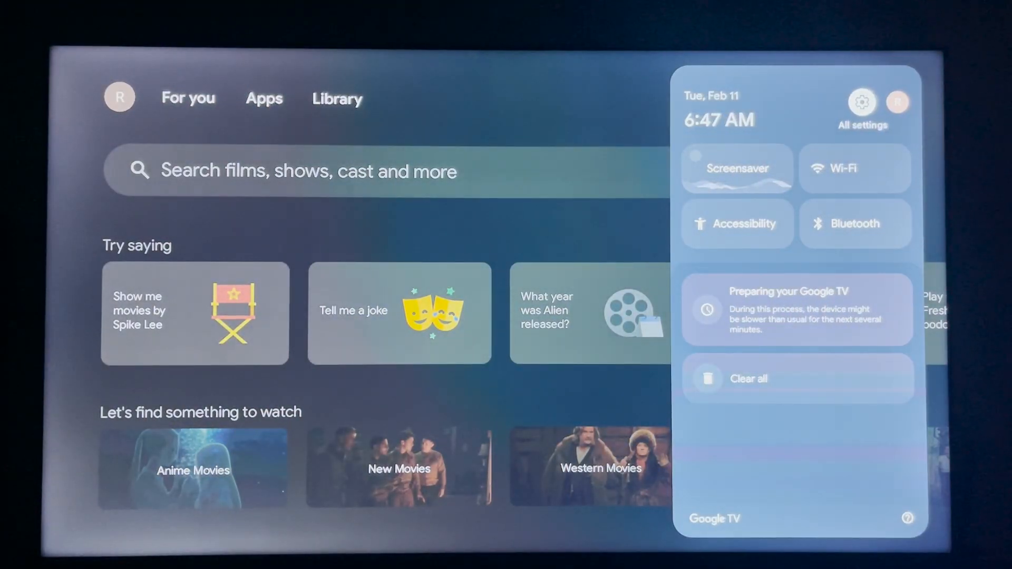
click(862, 103)
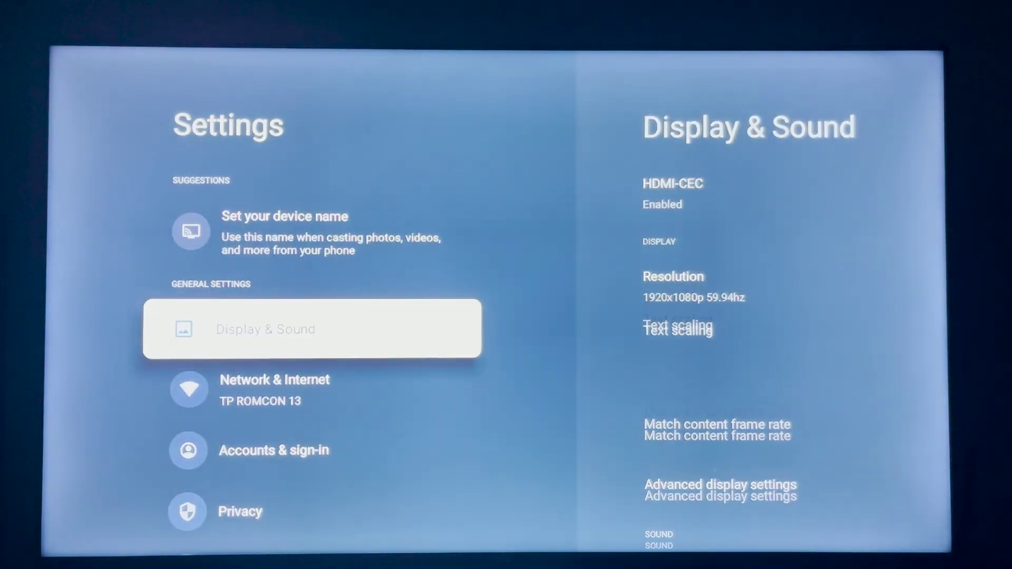
scroll(down, 3)
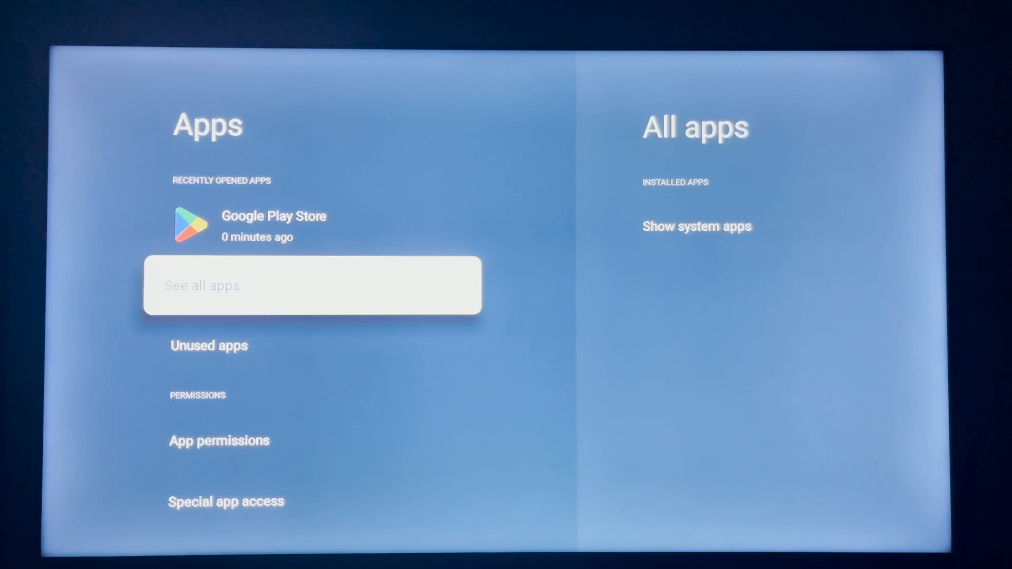
Show all installed apps and uninstall Disney+
click(311, 285)
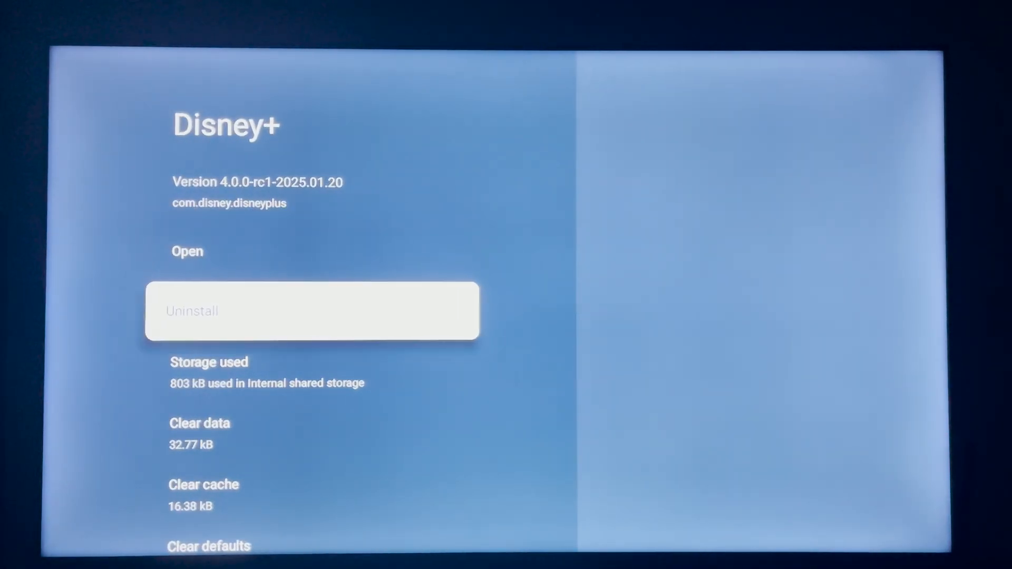
click(312, 311)
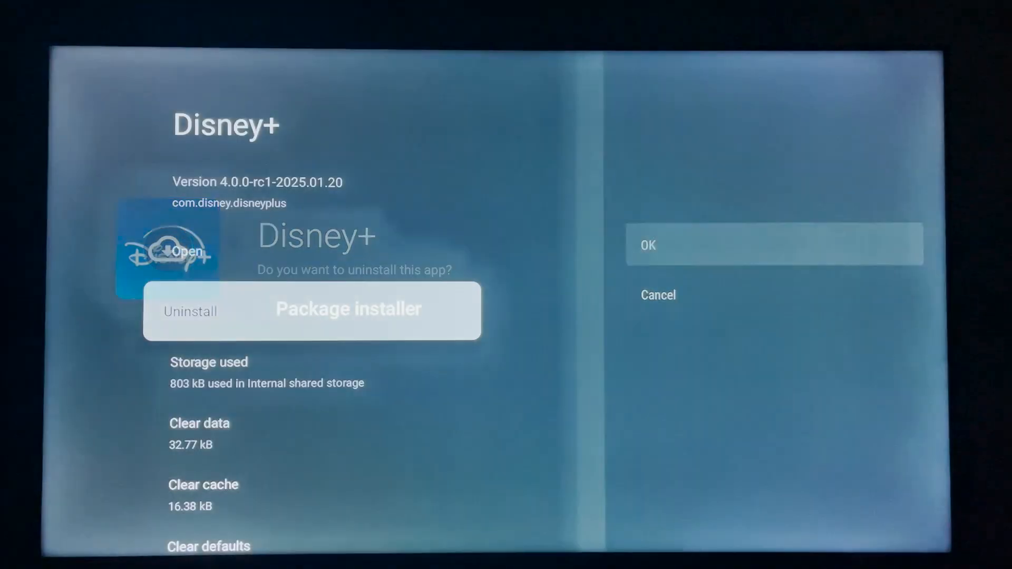
click(774, 245)
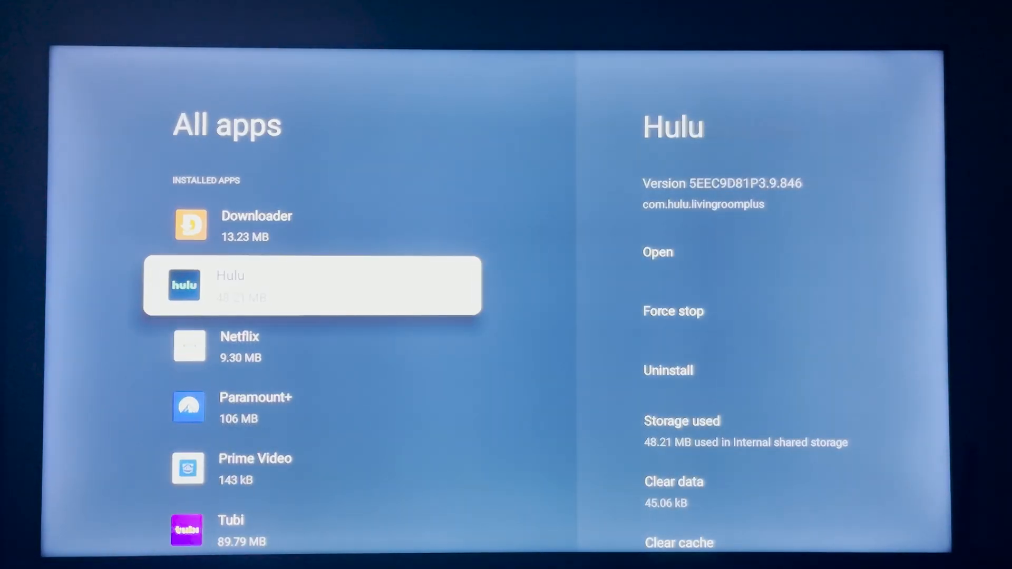
Uninstall Hulu, disable Netflix, and return to the installed apps list
click(668, 370)
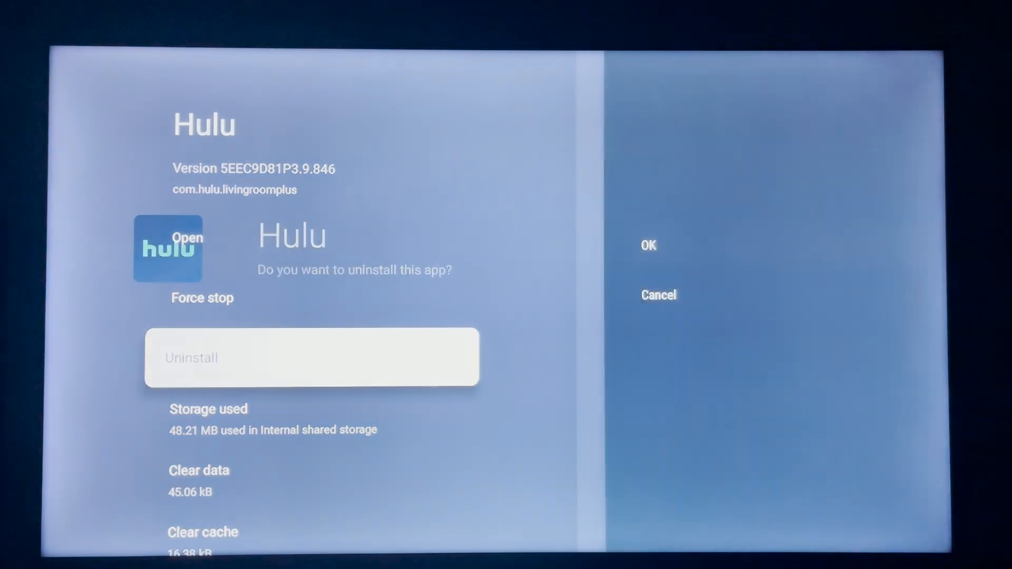
click(648, 245)
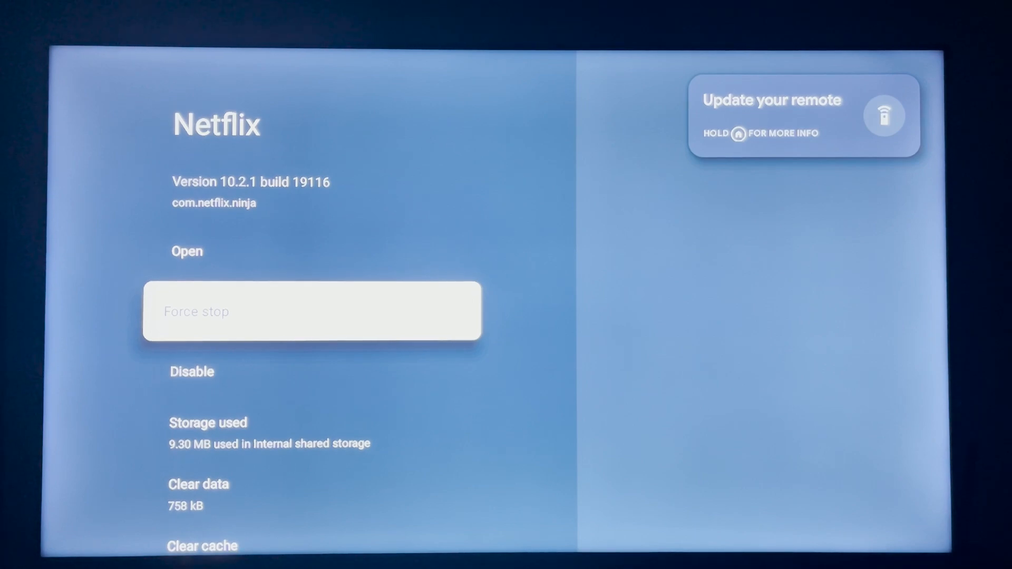
click(191, 370)
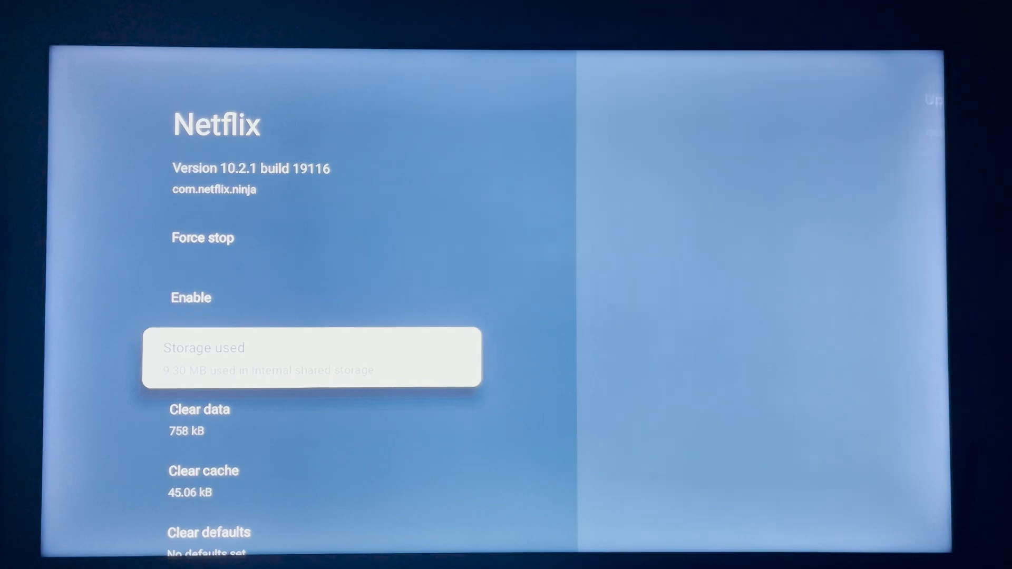
click(199, 409)
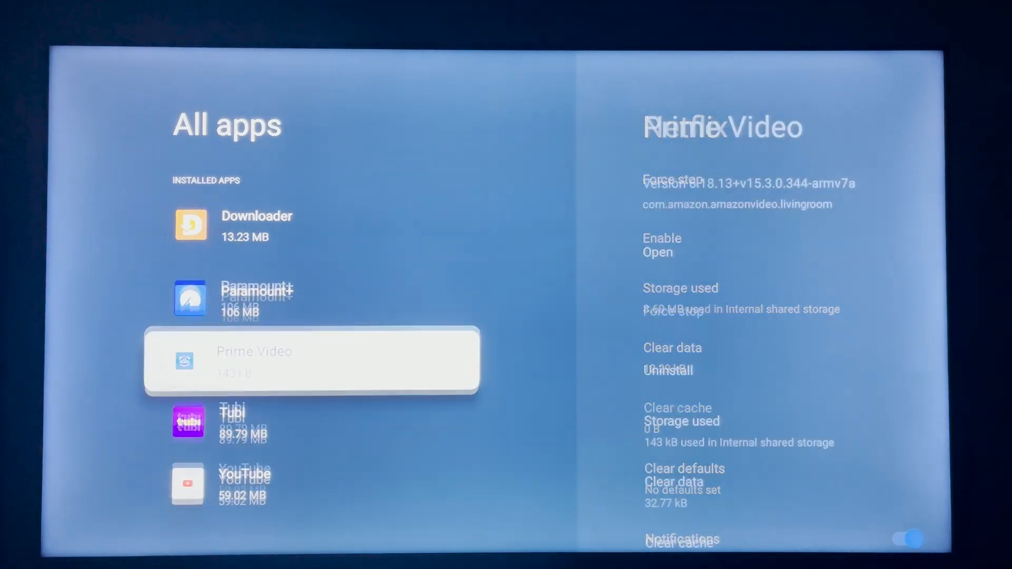
Uninstall both Paramount+ and Prime Video from their app details pages
click(256, 299)
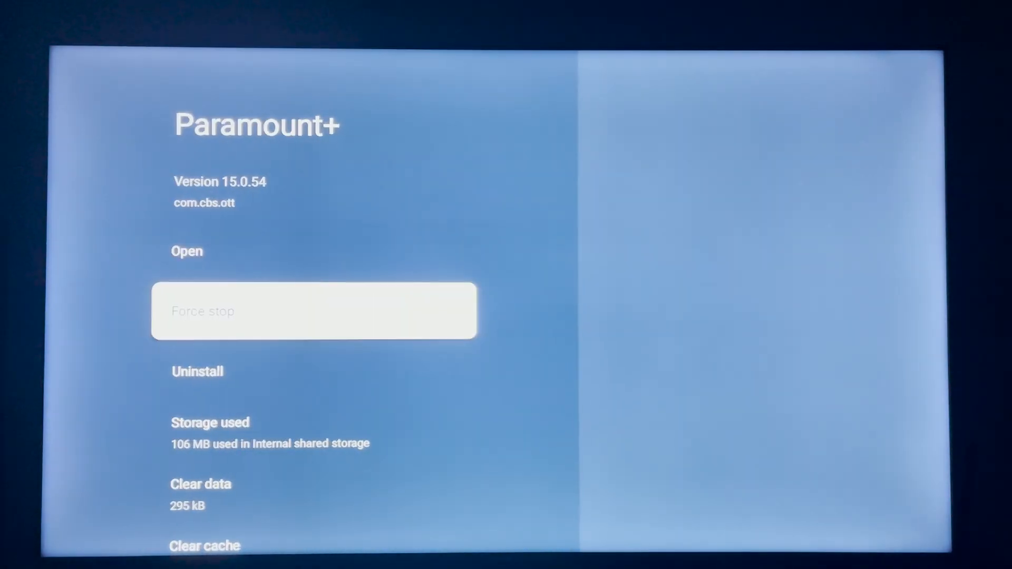
click(198, 371)
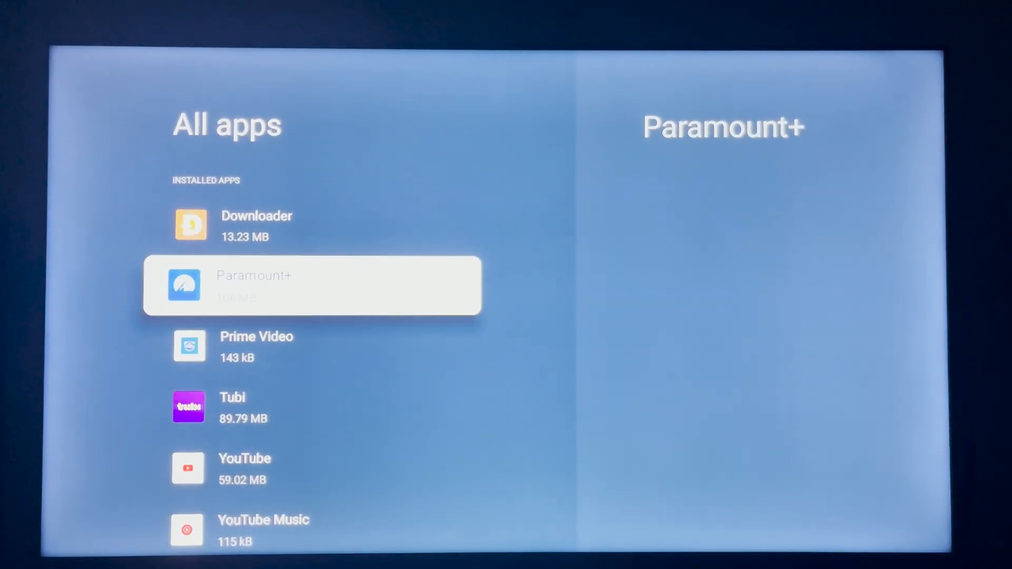
click(256, 336)
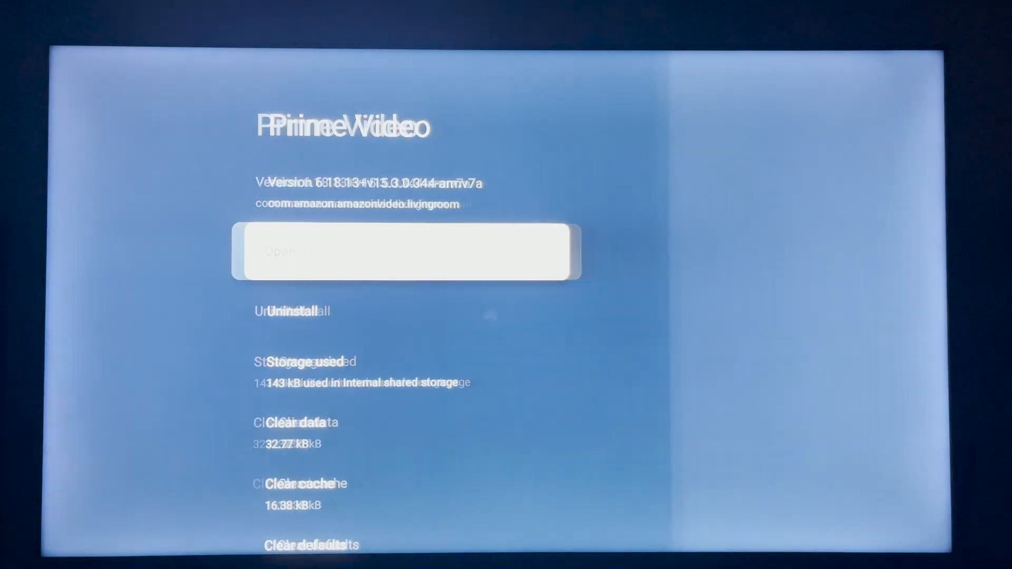
click(294, 312)
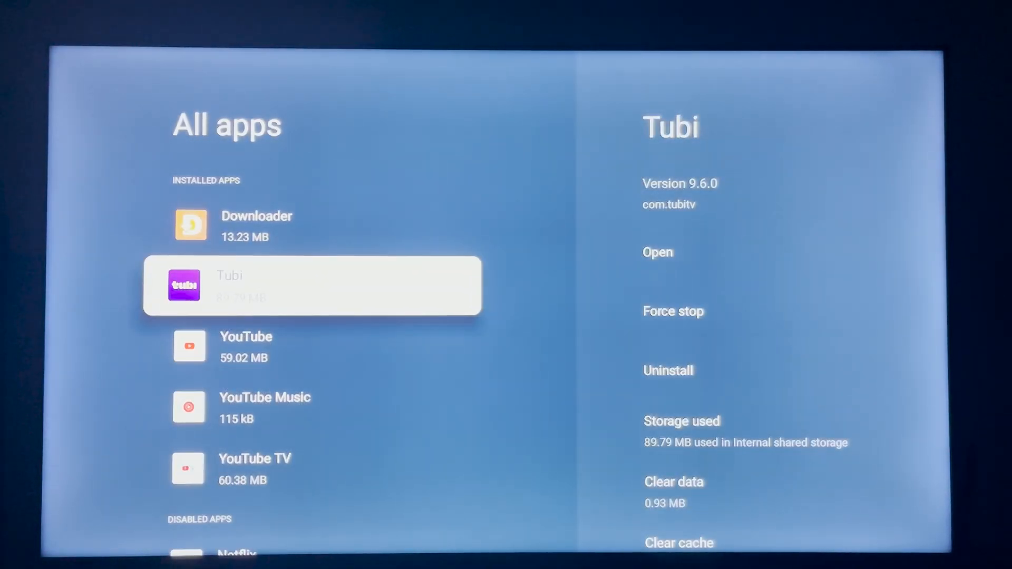
Uninstall Tubi, then choose Uninstall and confirm for YouTube TV
click(667, 369)
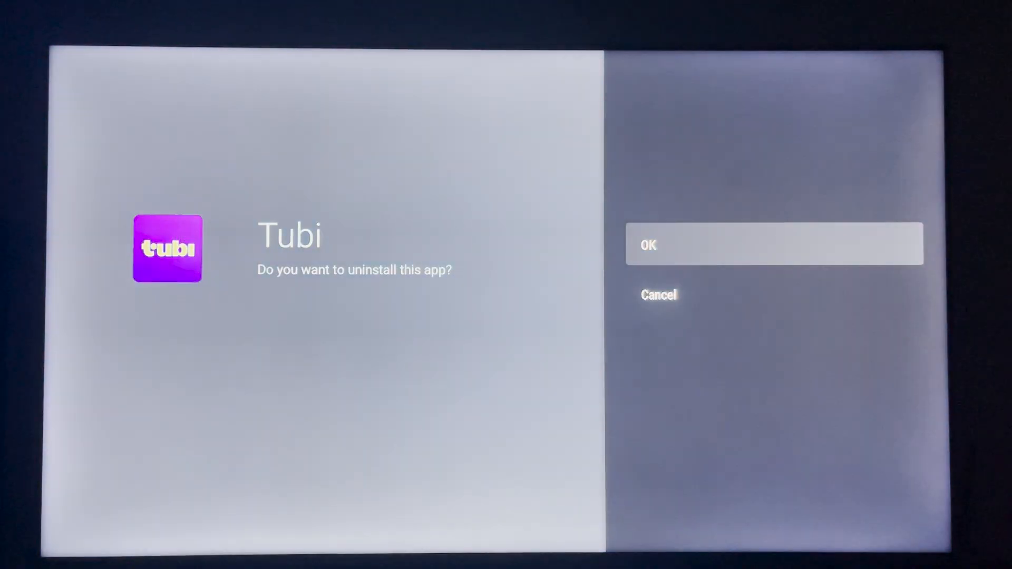
click(658, 295)
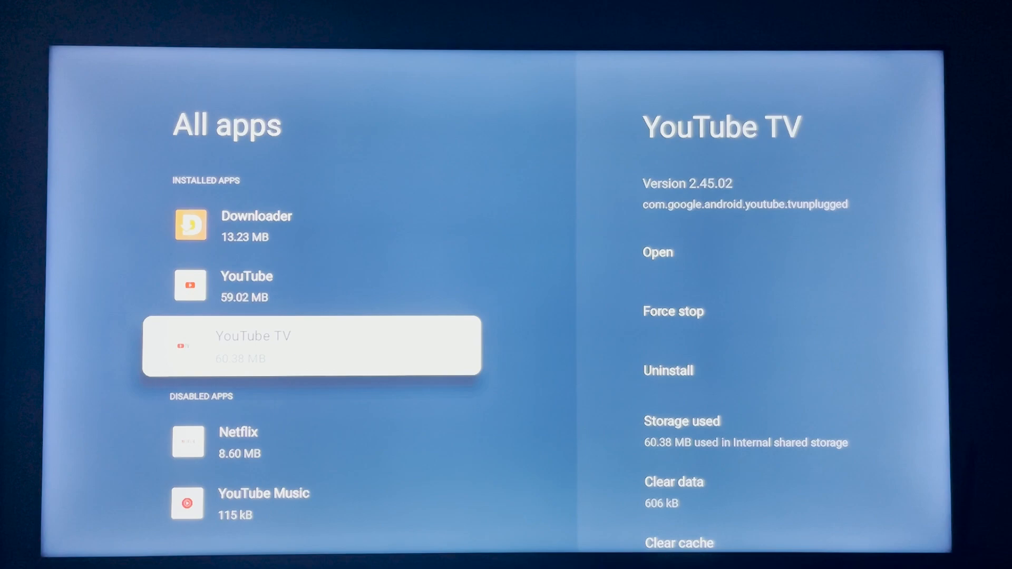
click(667, 370)
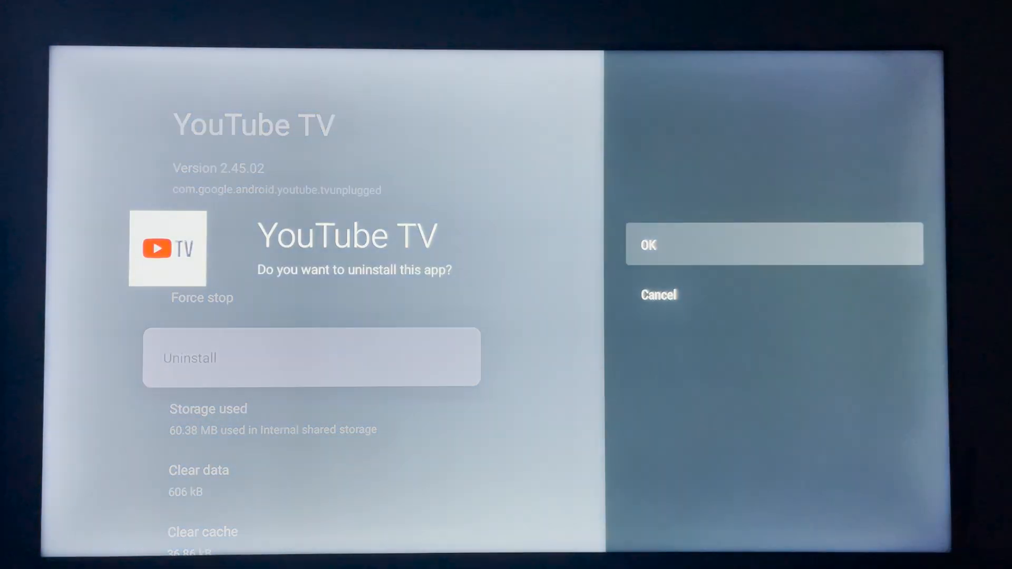
click(775, 243)
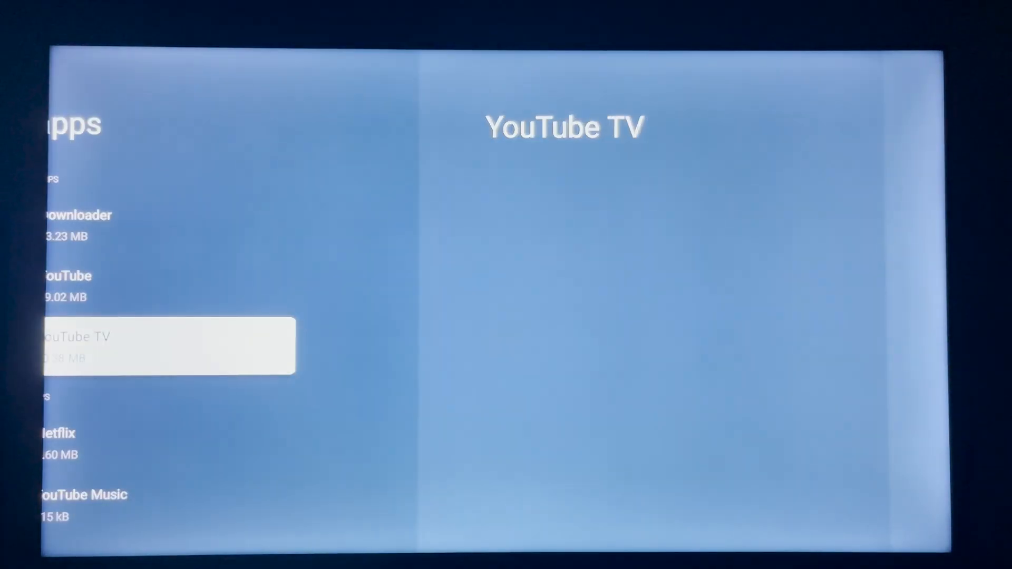